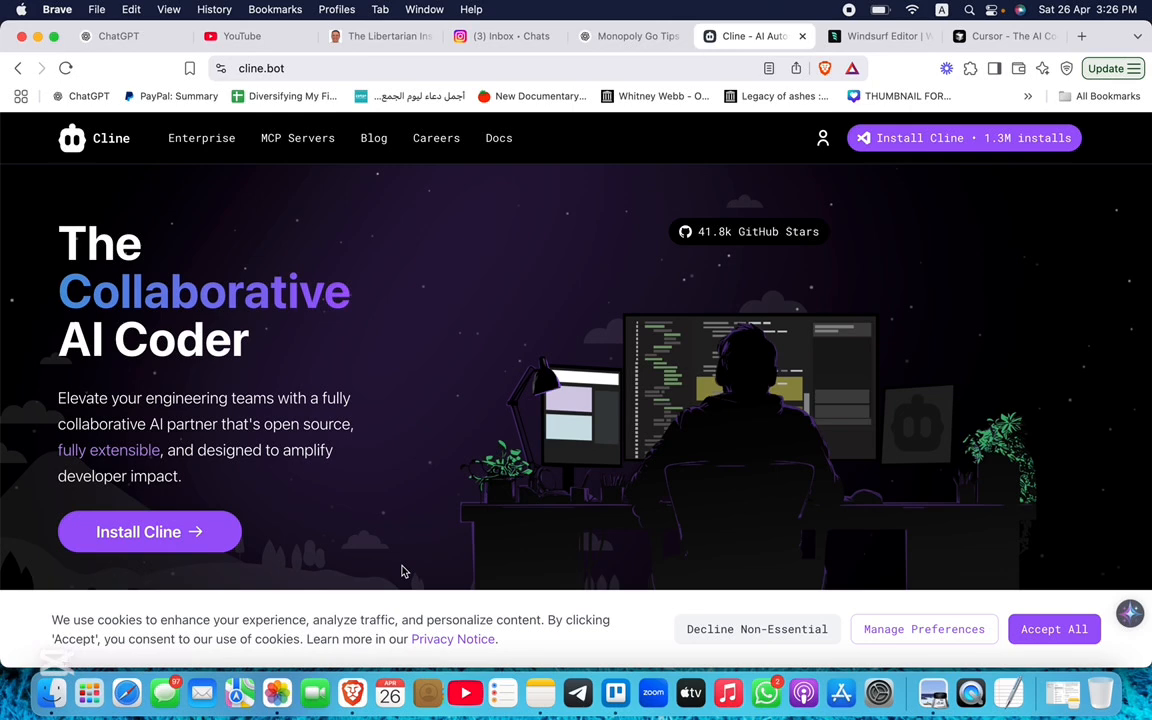
Step: Cycle through the Windsurf, Cursor and Cline tabs twice, finishing on the Cursor homepage
click(878, 36)
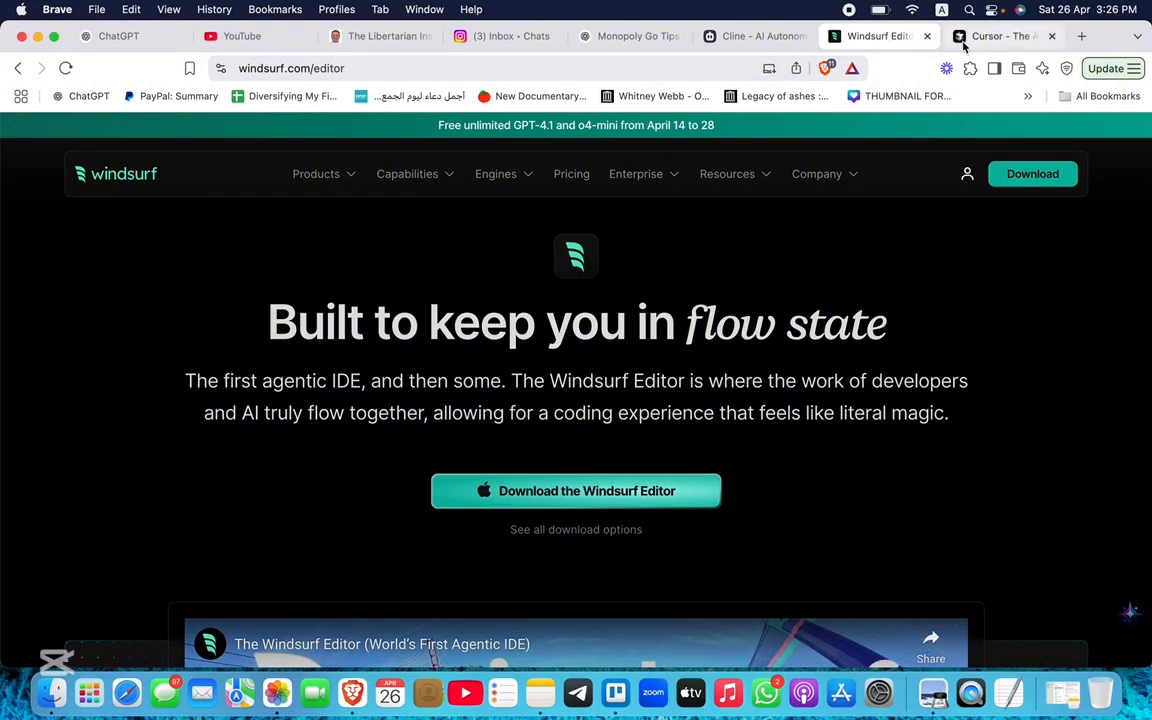
click(1004, 36)
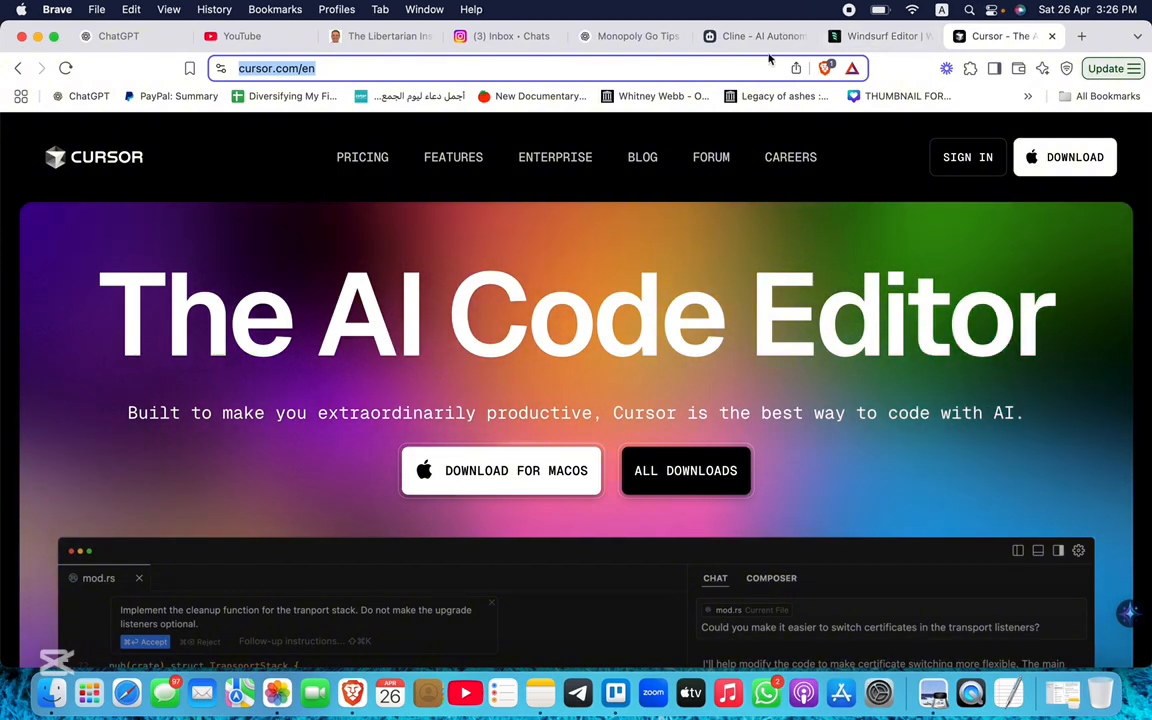
click(756, 36)
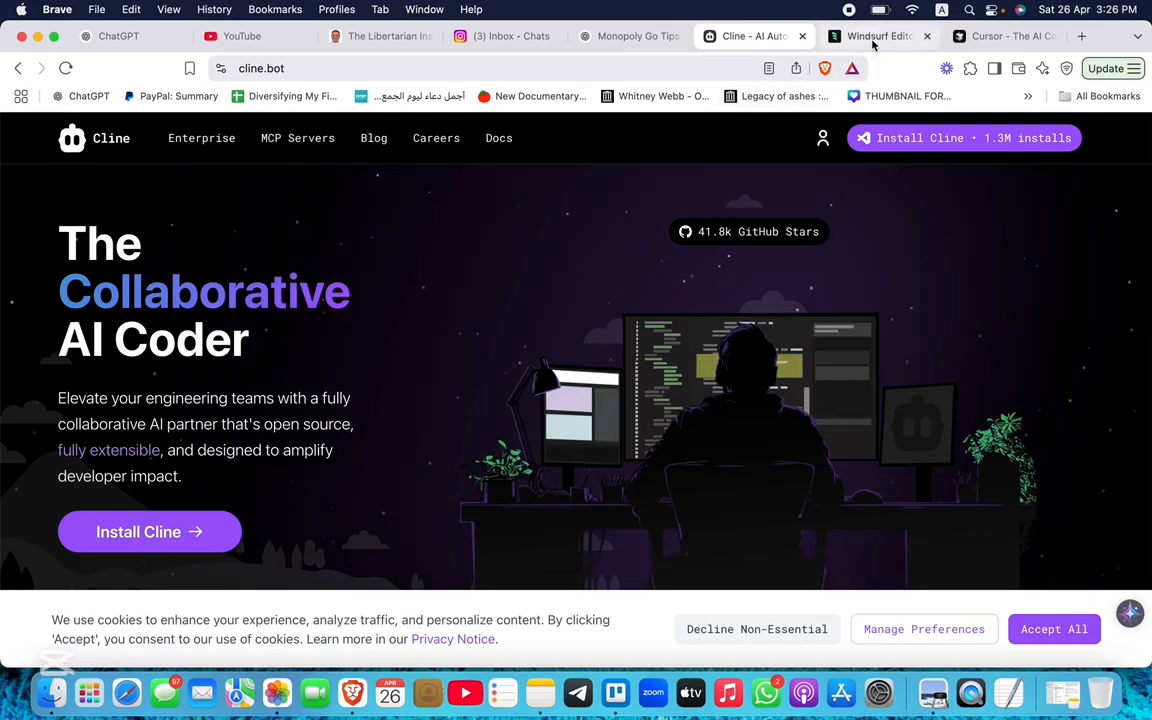
click(878, 36)
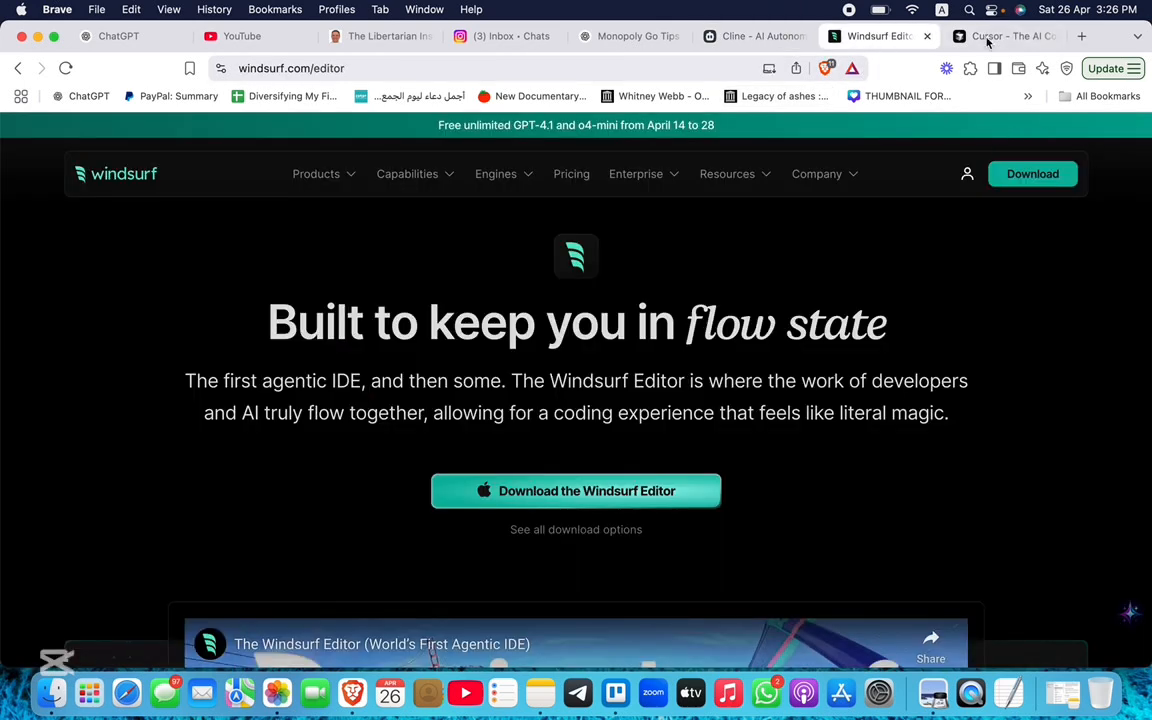
click(1004, 36)
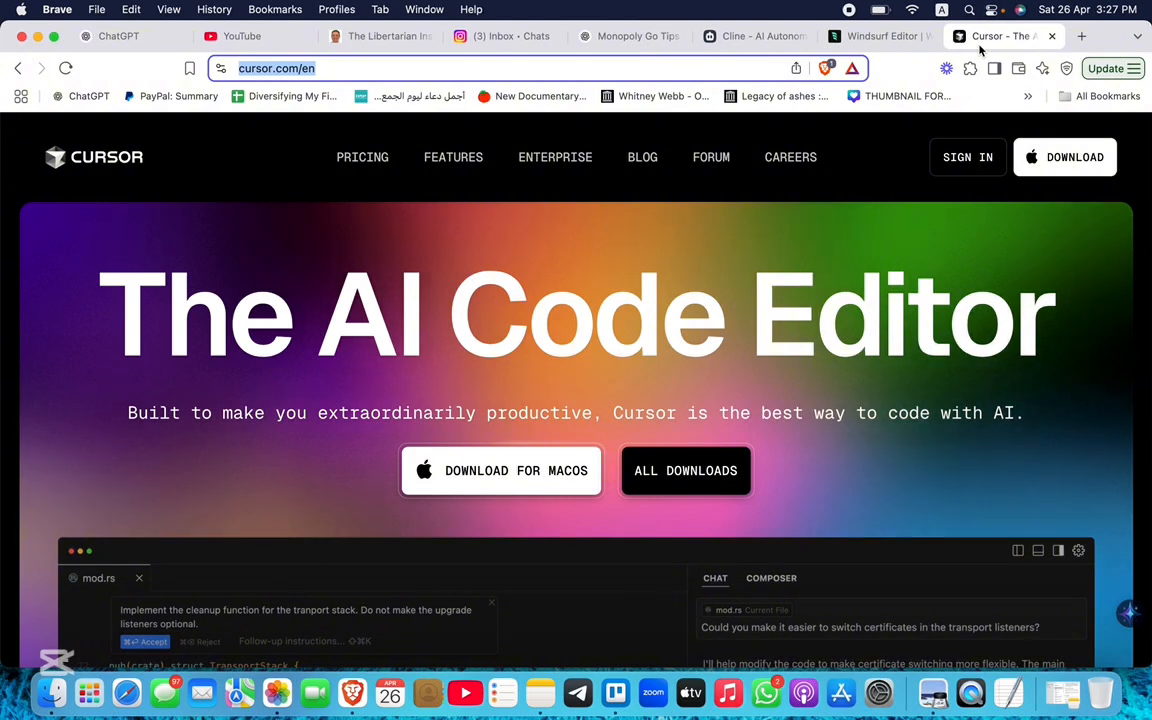
mouse_move(926, 150)
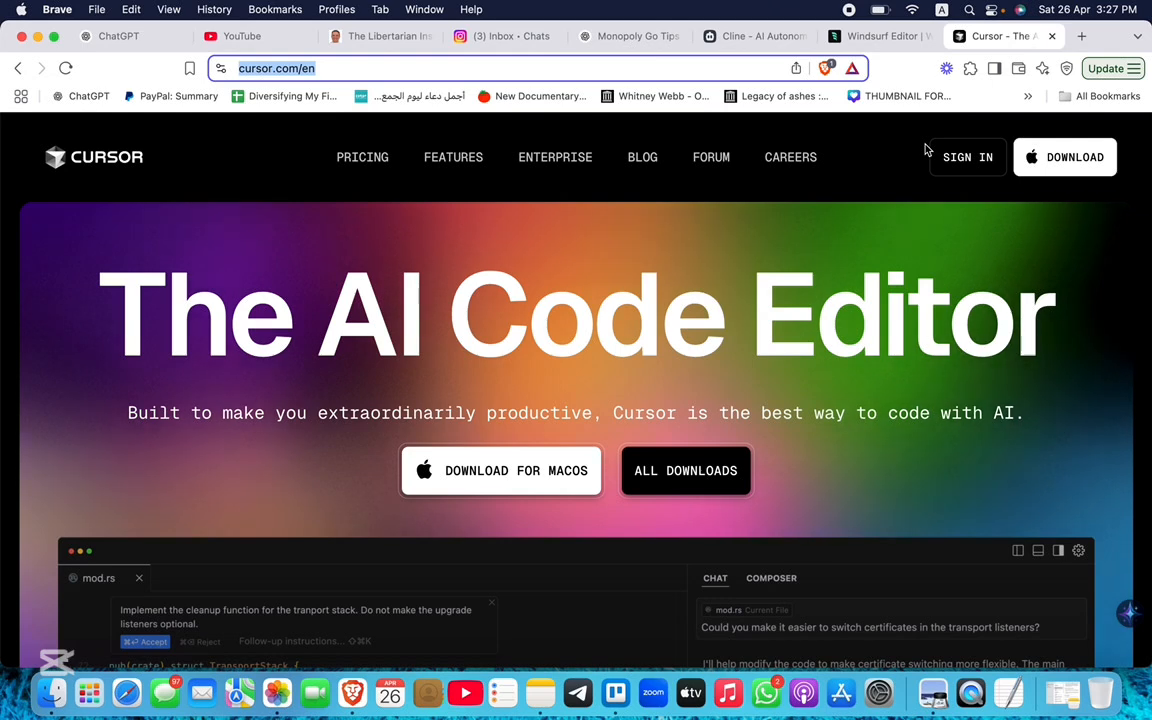
Step: Scroll the Cursor homepage down to the 'Trusted by engineers at' logos and 'Tab, tab, tab' section
scroll(down, 3)
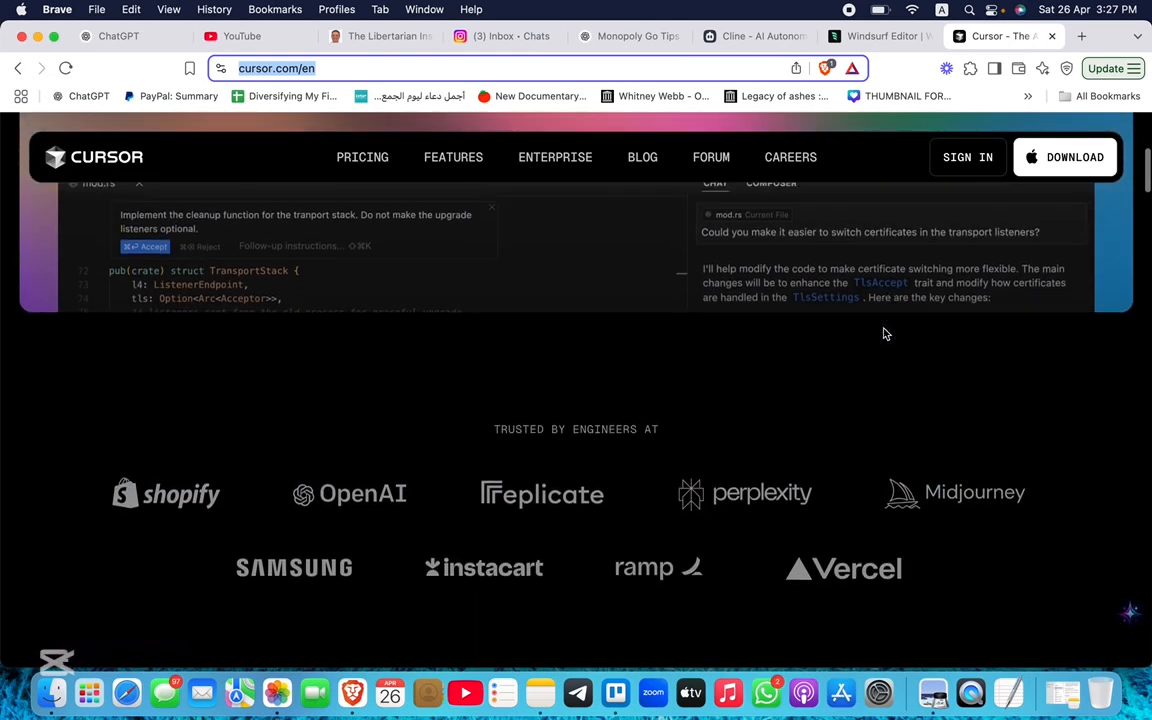
scroll(down, 3)
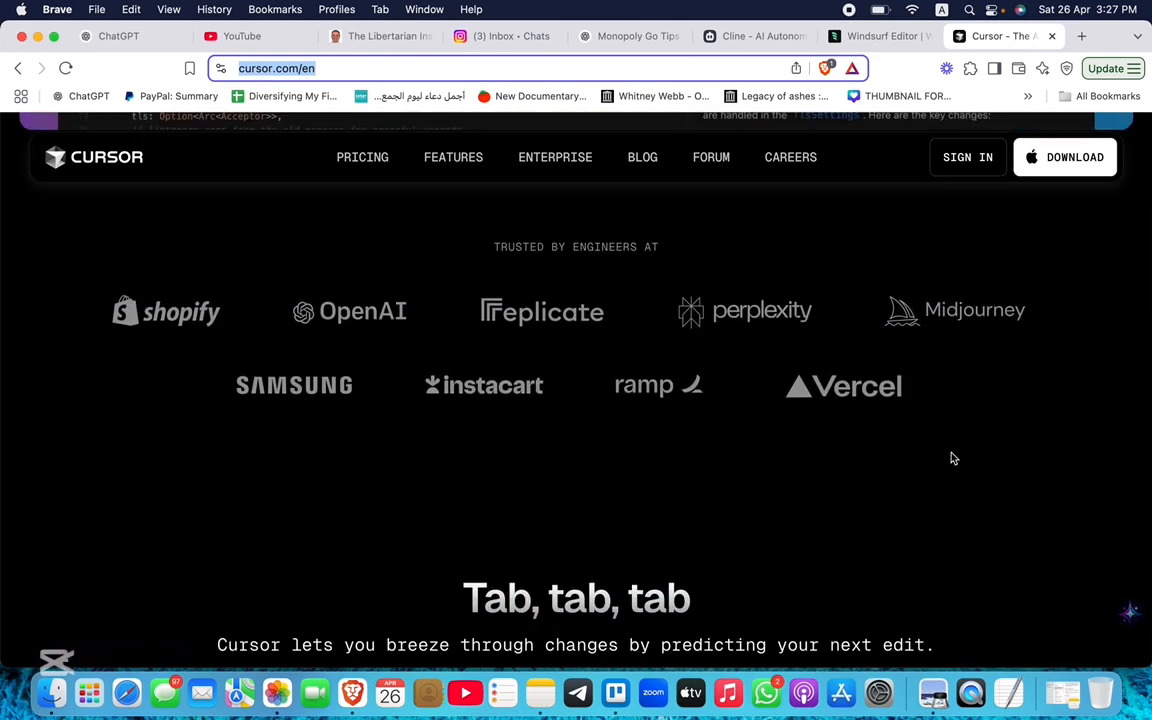